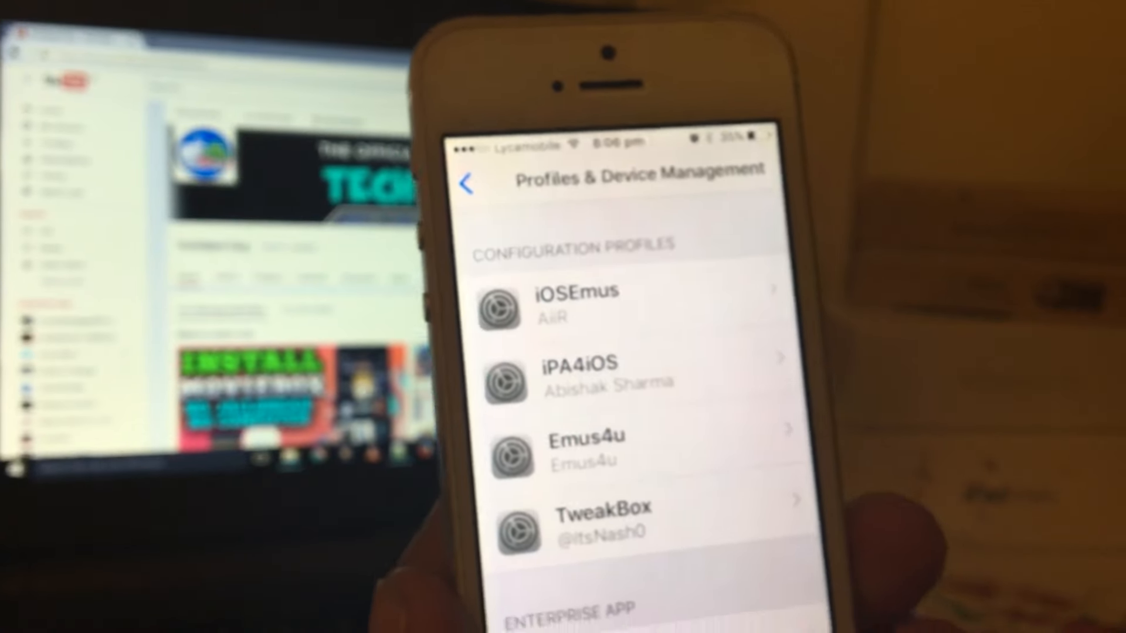
Open the Sichuan Changle Investment enterprise developer entry listing Play Box HD
scroll(down, 3)
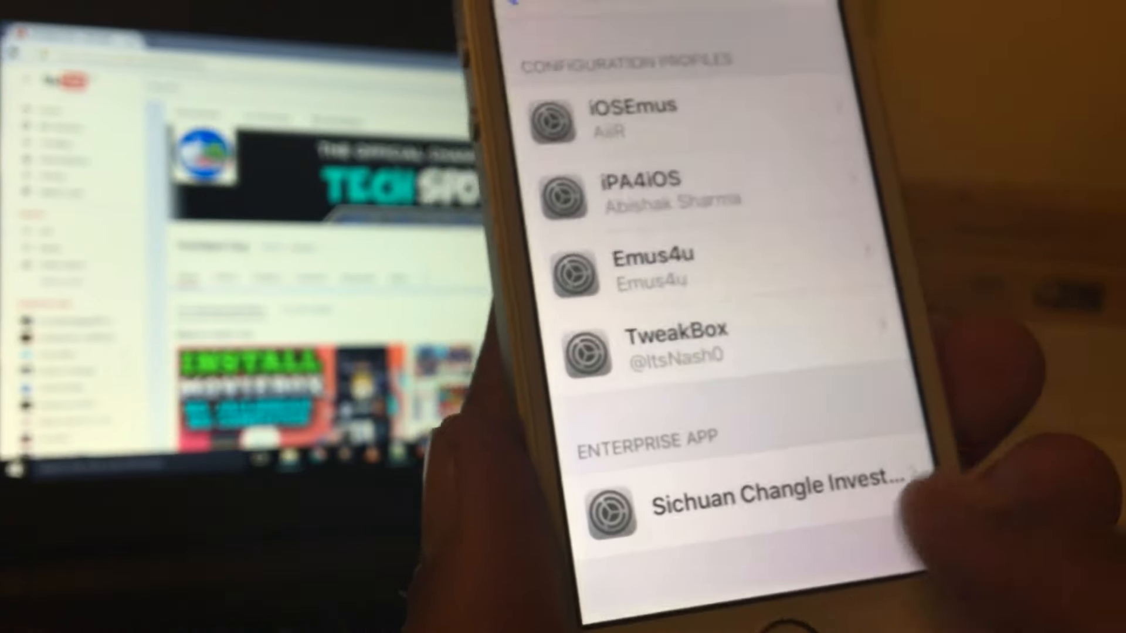
click(761, 499)
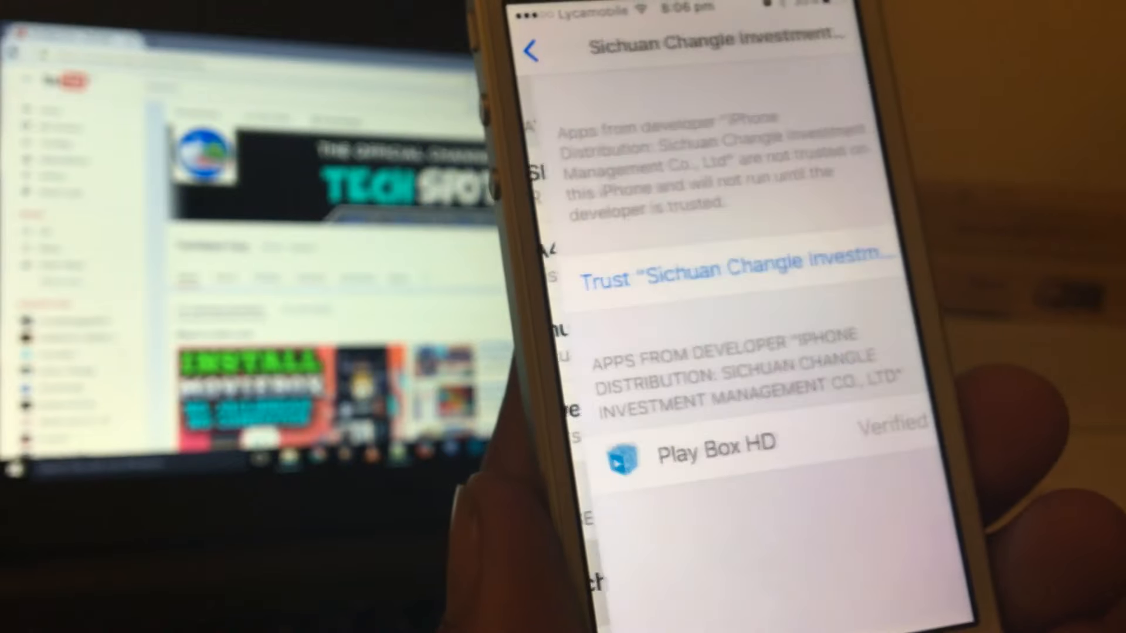